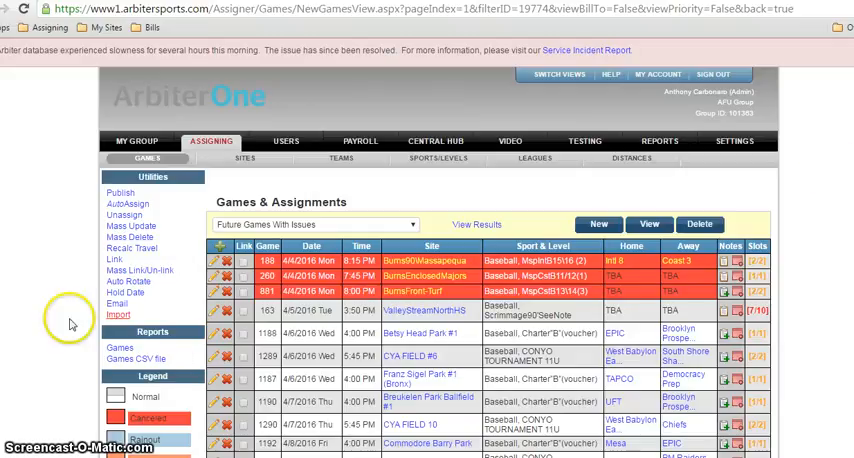
mouse_move(356, 224)
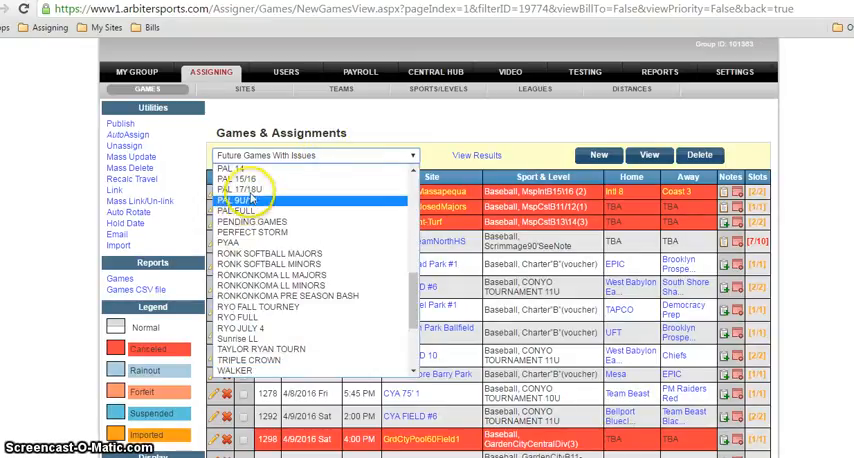
- Filter the games list to PAL FULL and review its baseball games and assigned officials
click(234, 204)
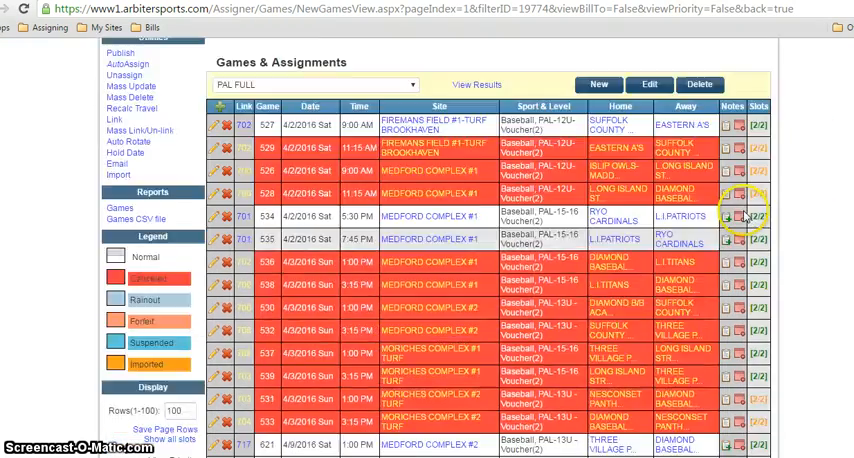
scroll(down, 3)
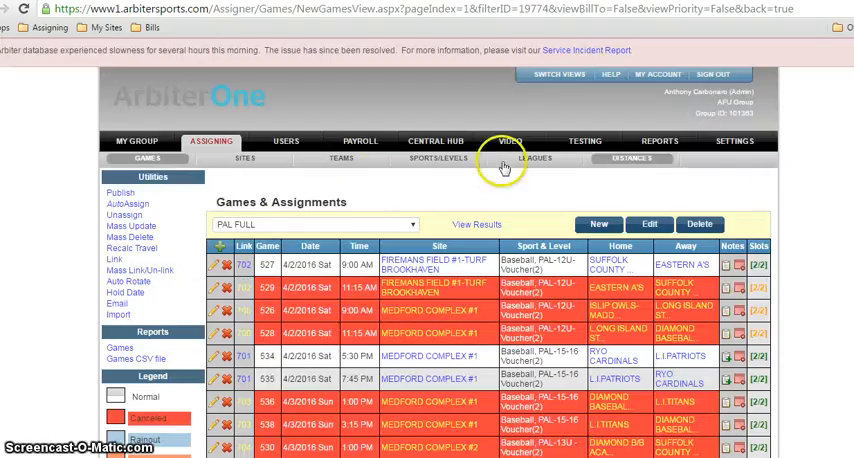
mouse_move(598, 224)
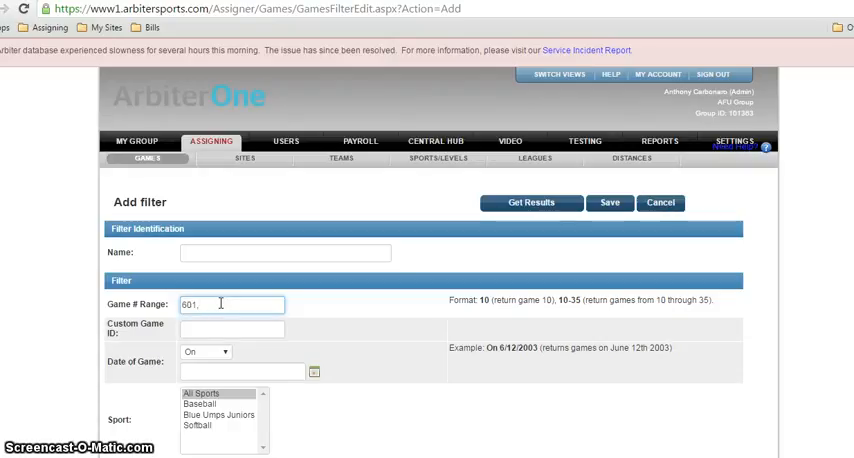
- Filter by game number 600 to list the two April 15 games and begin a Mass Update
text(600)
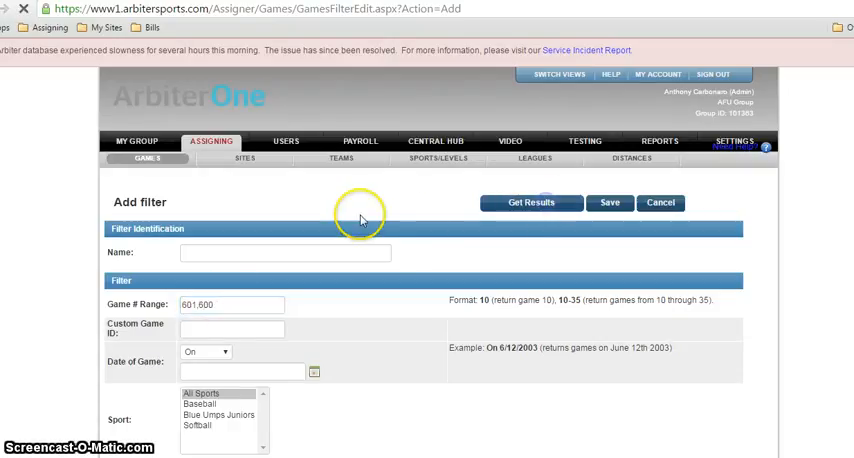
click(532, 202)
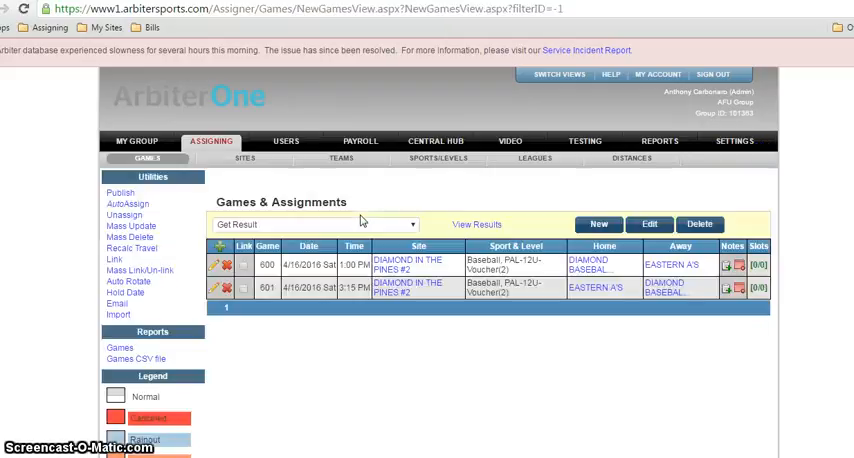
mouse_move(766, 318)
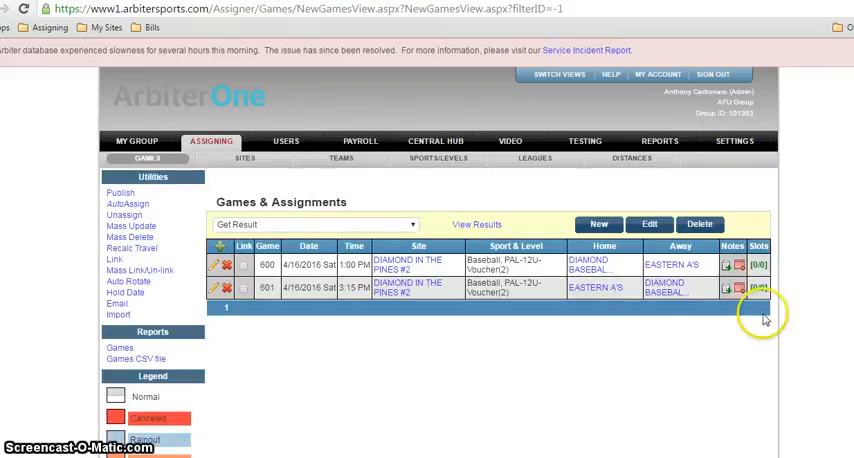
mouse_move(132, 226)
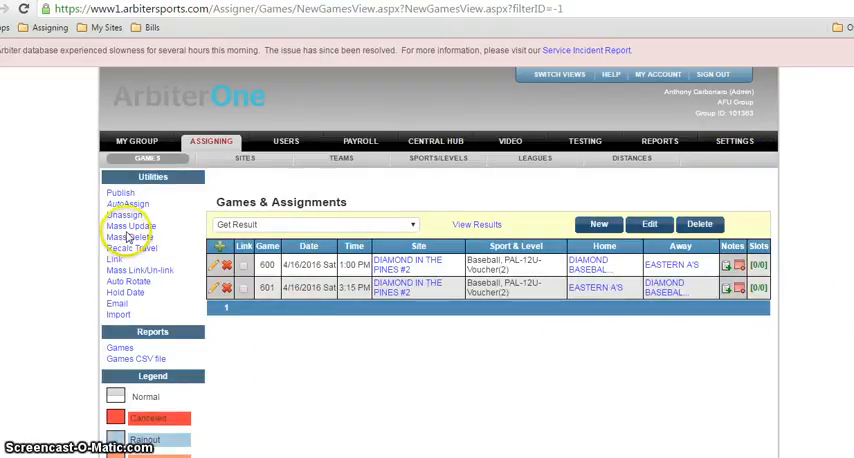
click(124, 224)
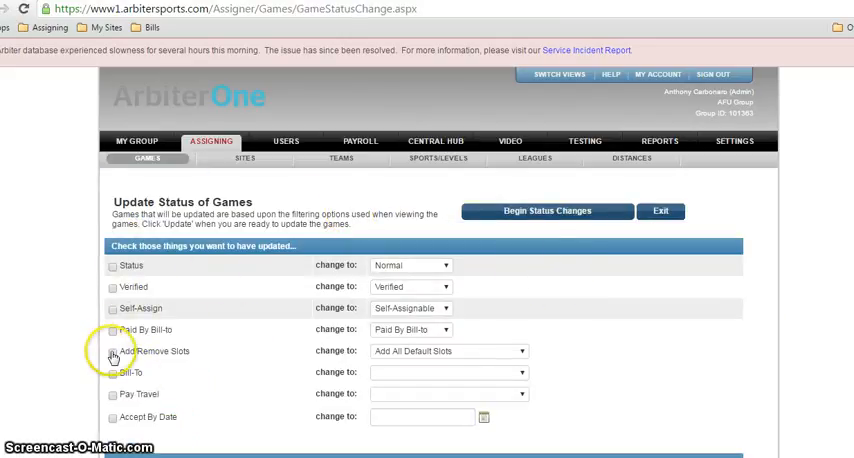
- Apply Add/Remove Slots with Add All Default Slots to both filtered games
click(110, 356)
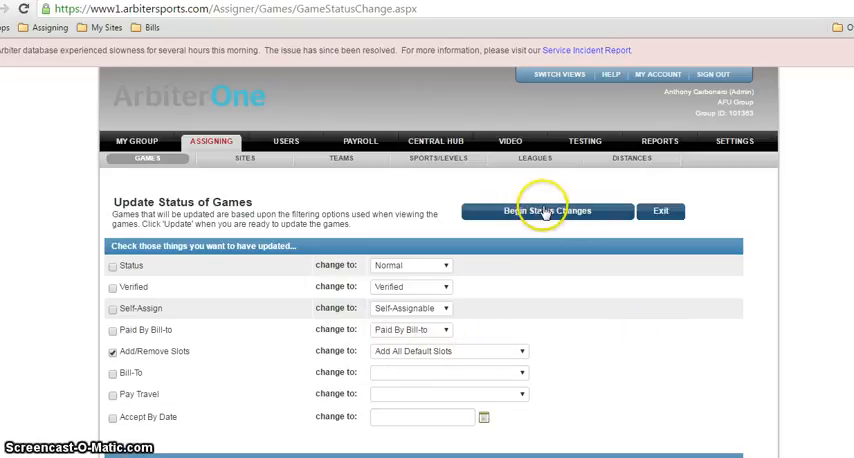
click(520, 352)
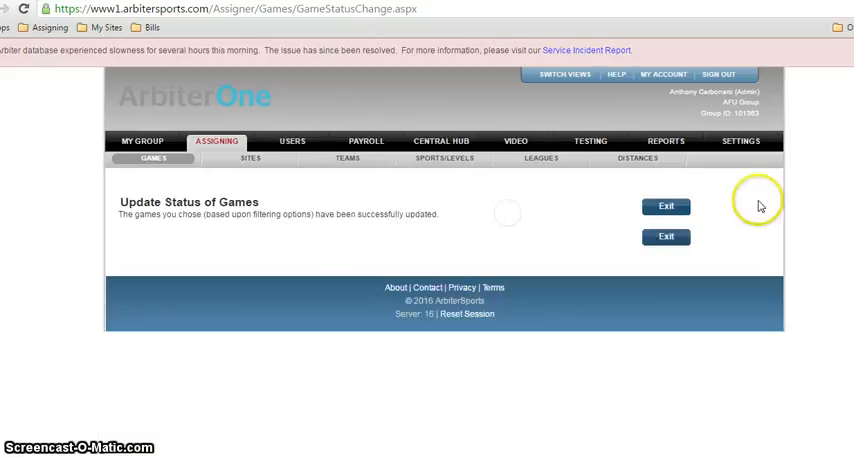
mouse_move(660, 208)
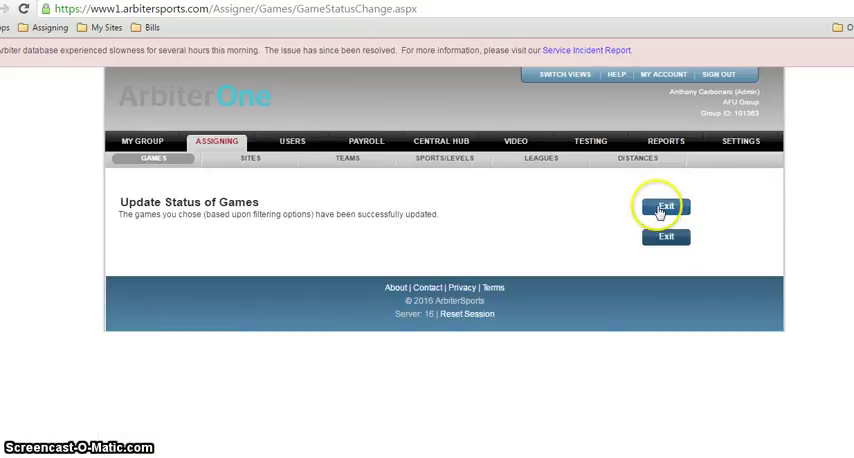
- Exit the status-update confirmation back to the list, where game 600 shows Plate and Base slots
click(668, 204)
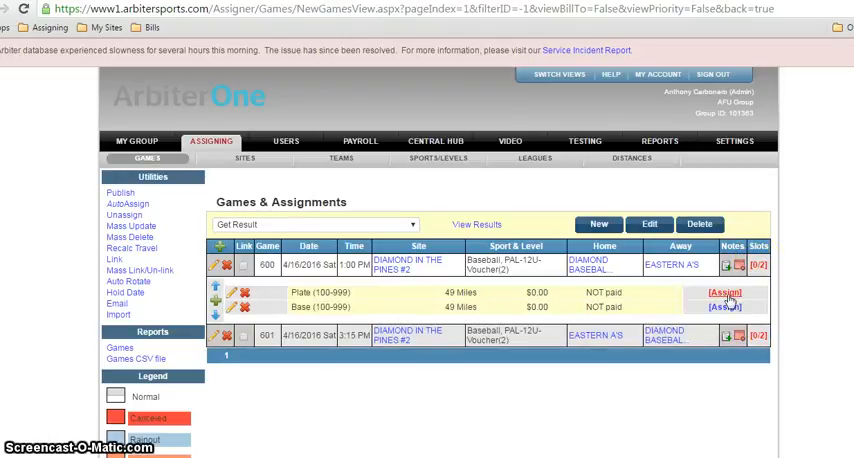
mouse_move(800, 256)
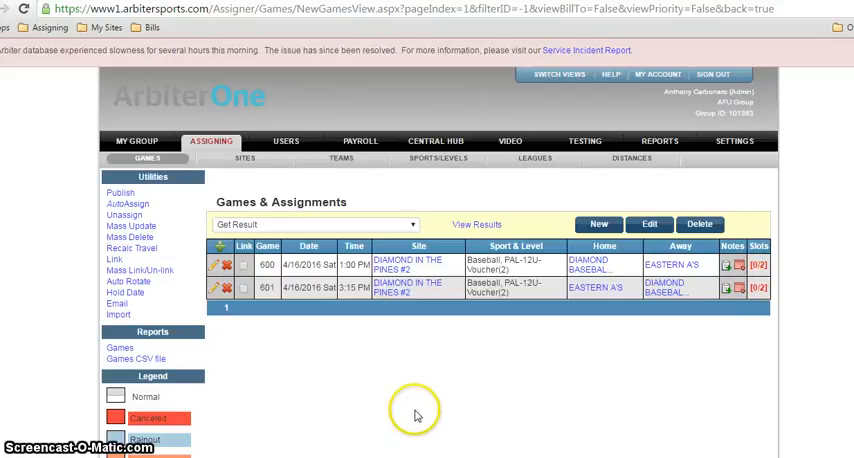
mouse_move(268, 452)
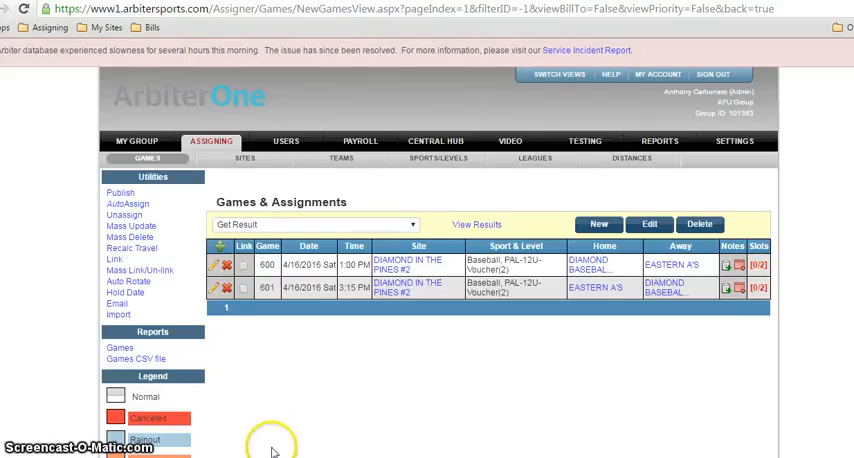